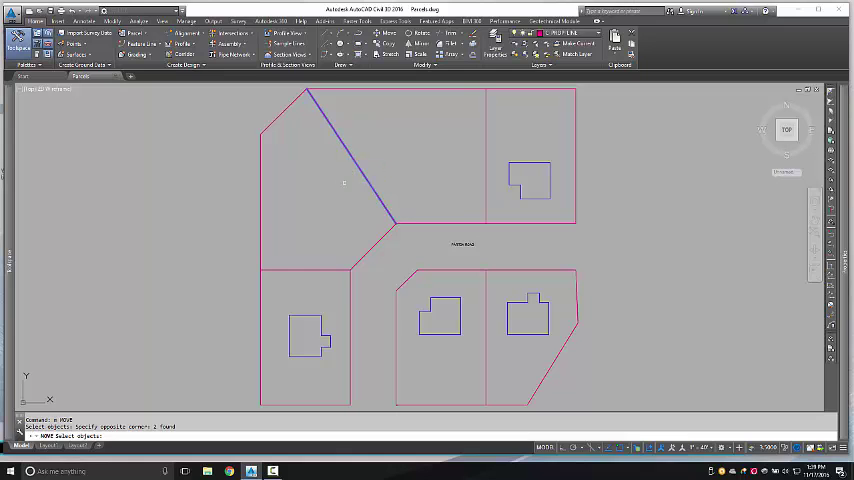
mouse_move(198, 356)
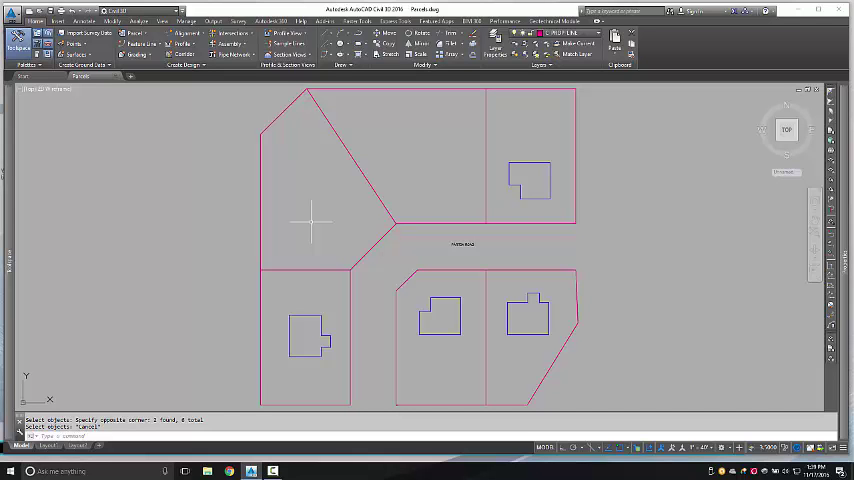
mouse_move(190, 182)
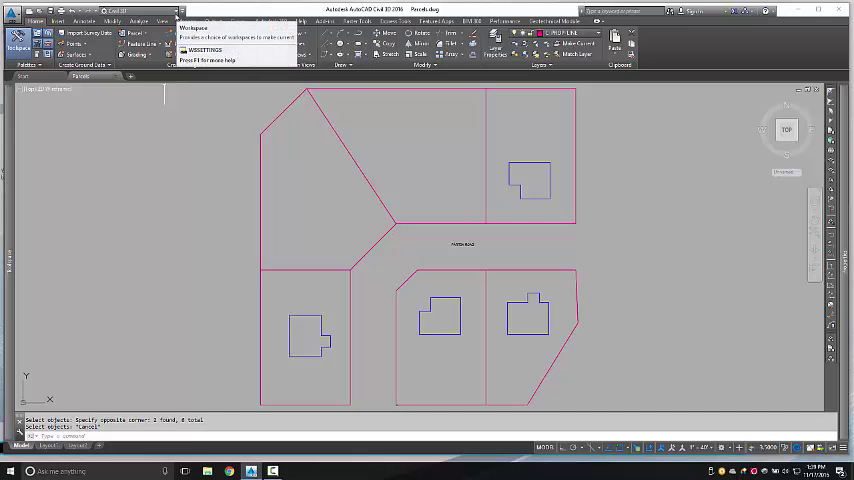
Step: Switch the workspace to Planning and Analysis from the Quick Access Toolbar
click(113, 18)
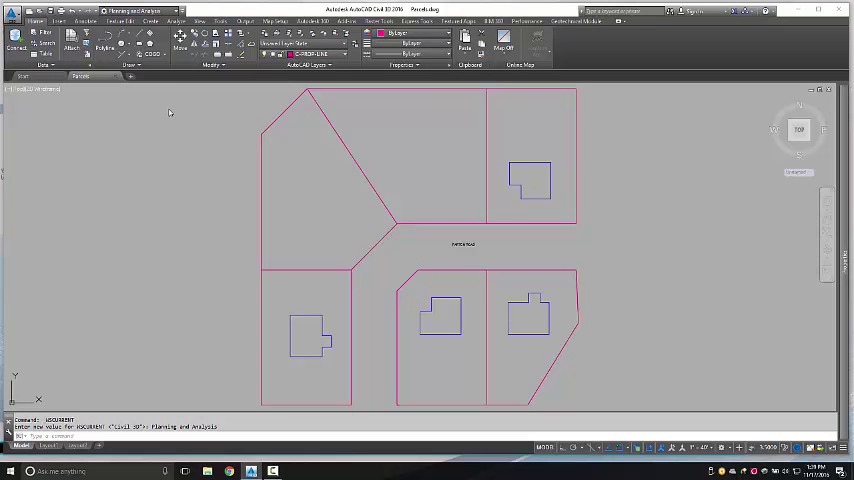
mouse_move(205, 105)
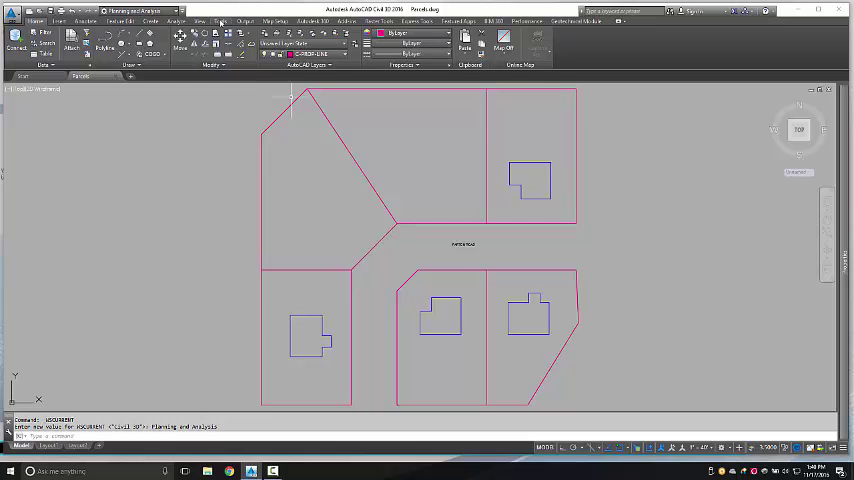
Step: Launch Drawing Cleanup from the Tools tab, keeping all layers (*) selected as objects to include
click(220, 21)
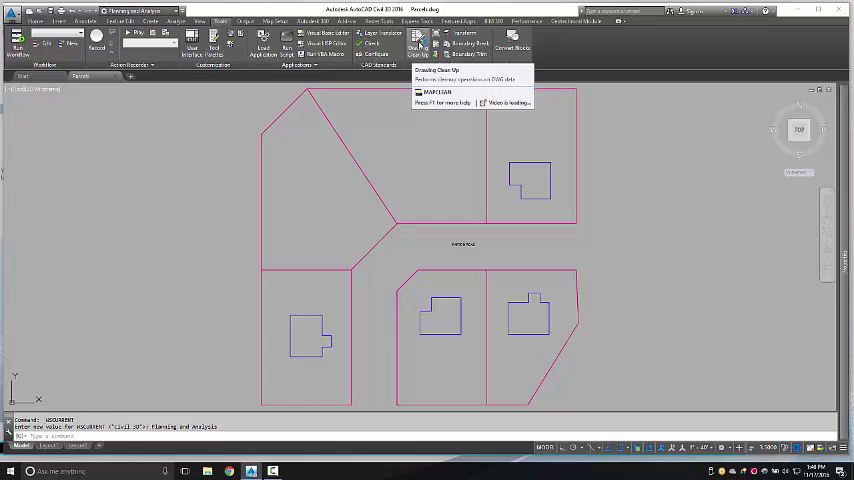
click(417, 43)
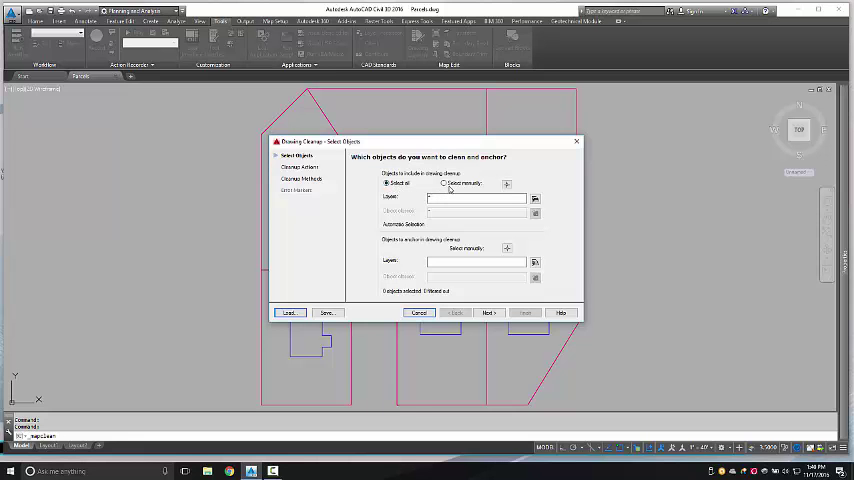
click(535, 198)
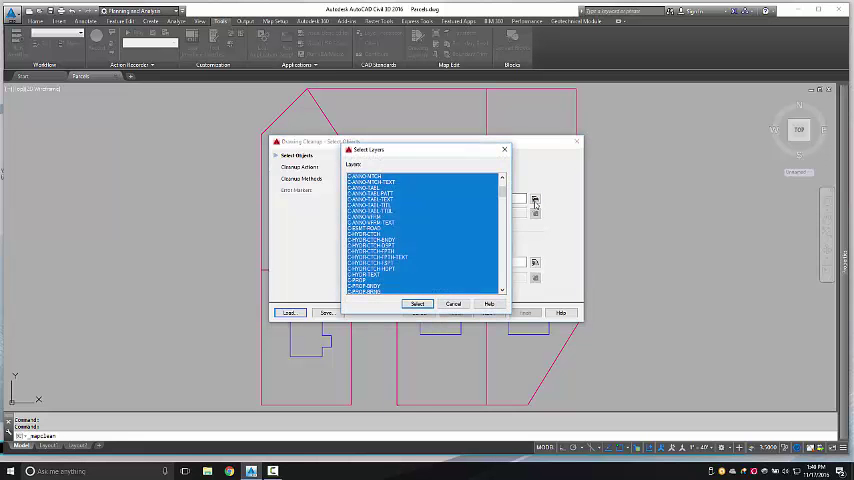
click(417, 303)
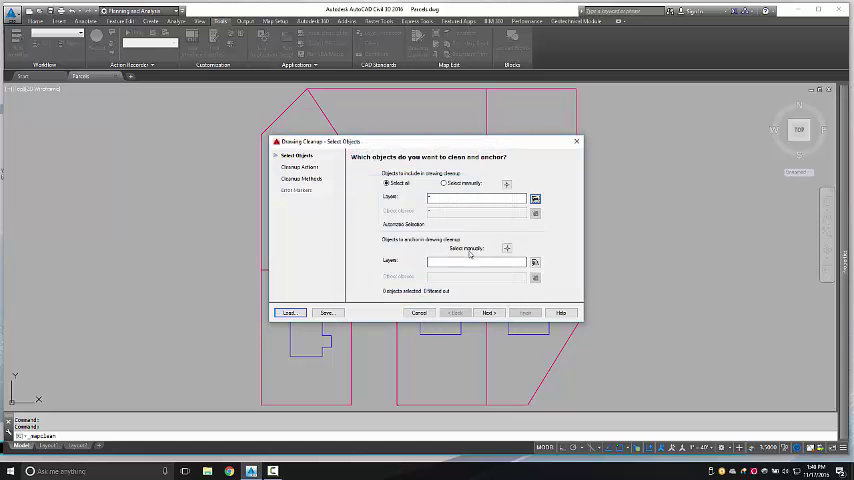
click(488, 313)
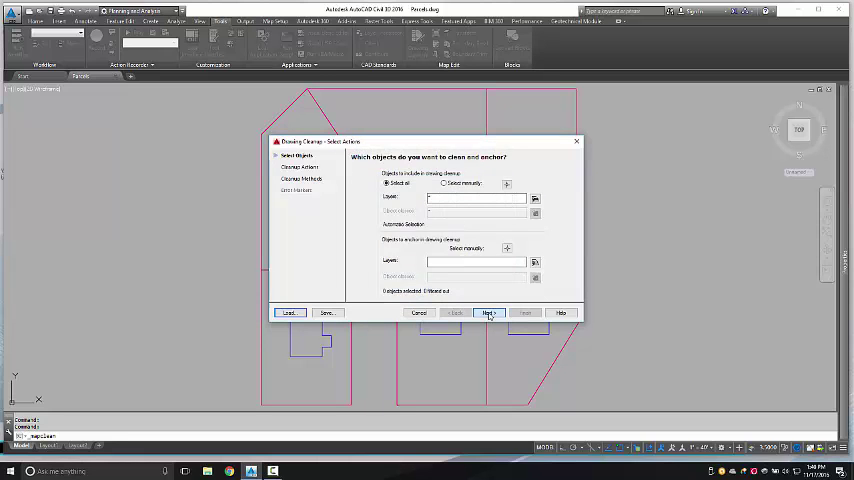
Step: Choose Delete Duplicates and Zero Length Objects as the cleanup actions and continue to cleanup methods
click(488, 312)
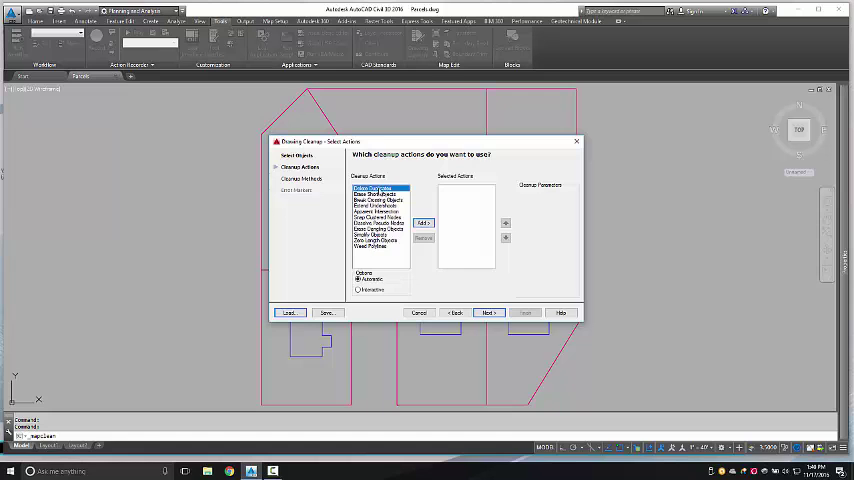
click(421, 222)
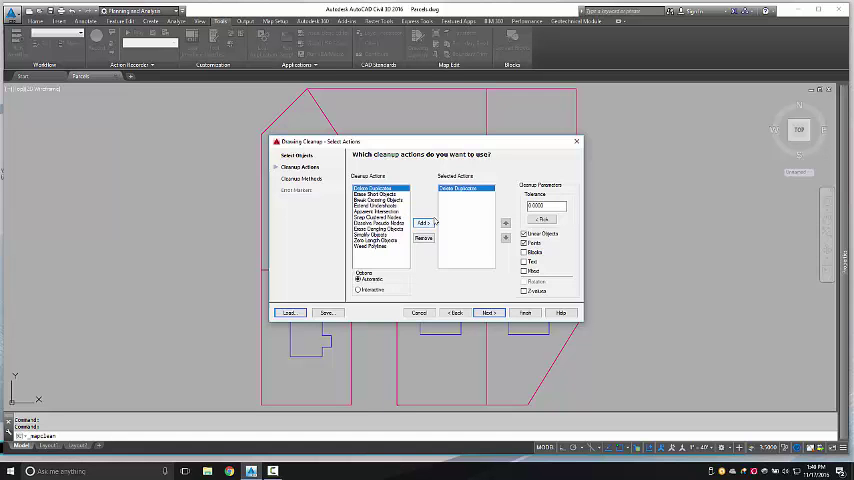
mouse_move(455, 247)
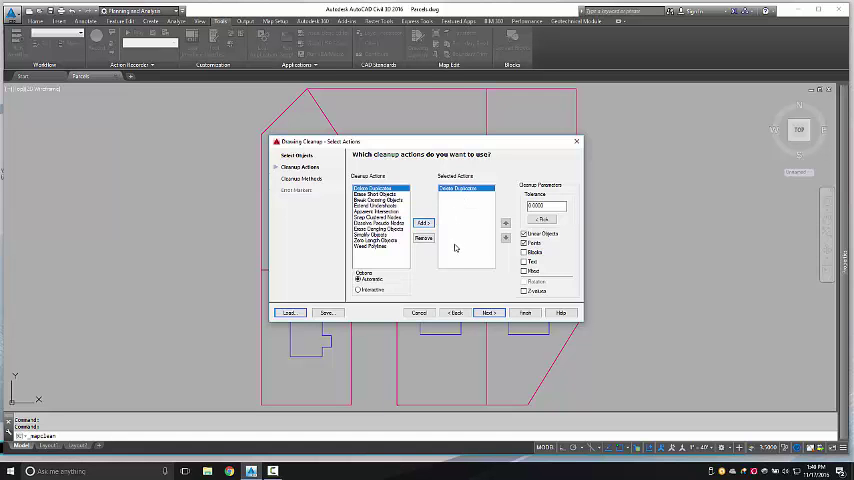
mouse_move(397, 258)
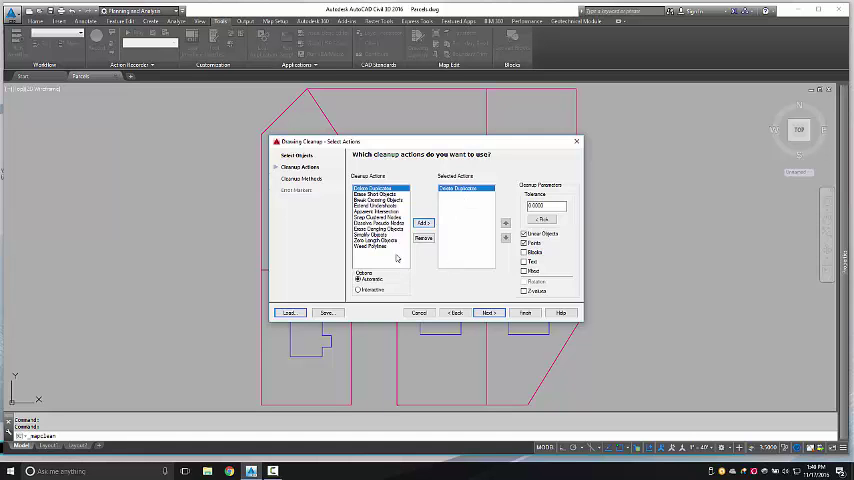
click(379, 247)
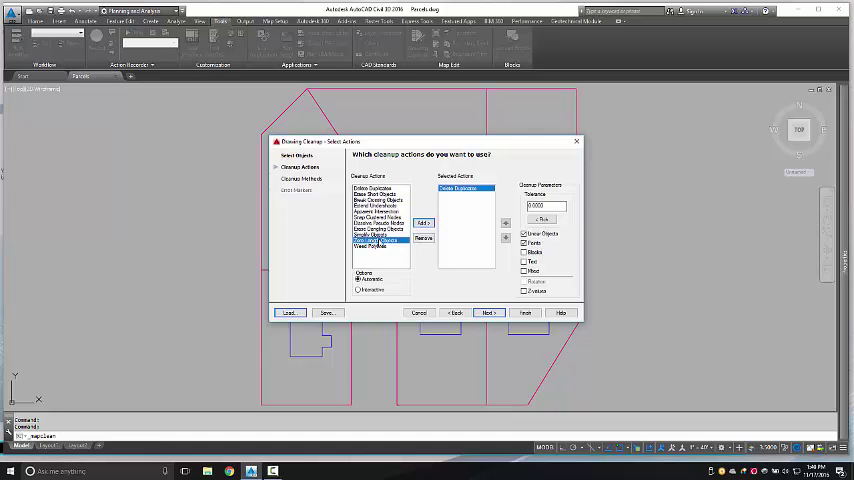
click(423, 223)
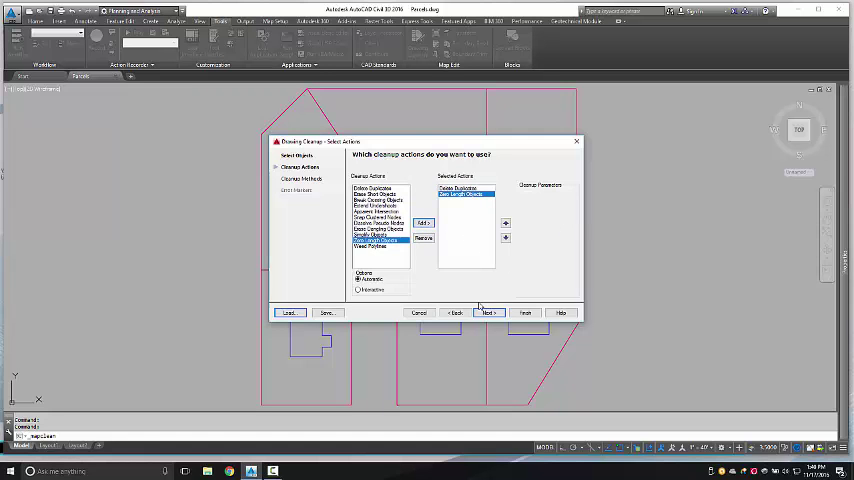
click(489, 312)
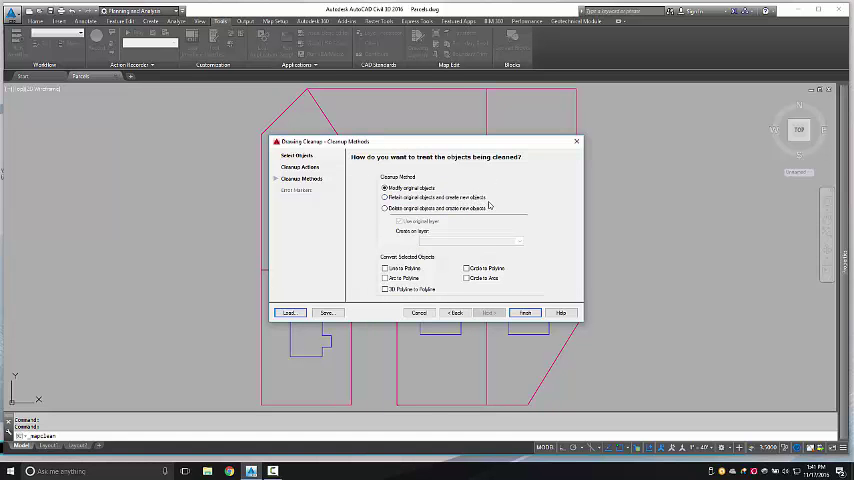
Step: Finish the cleanup with Modify original objects, deleting 23 objects from the Parcels drawing
click(525, 312)
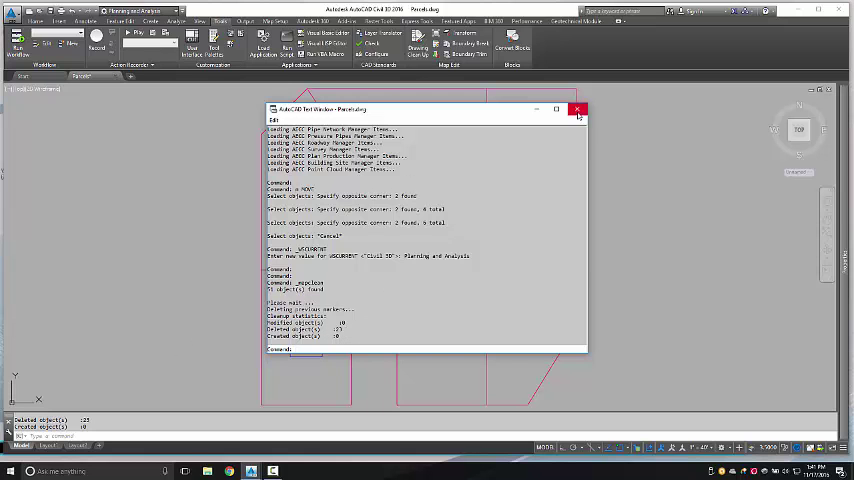
Step: Close the AutoCAD Text Window after confirming 23 objects were deleted
click(578, 109)
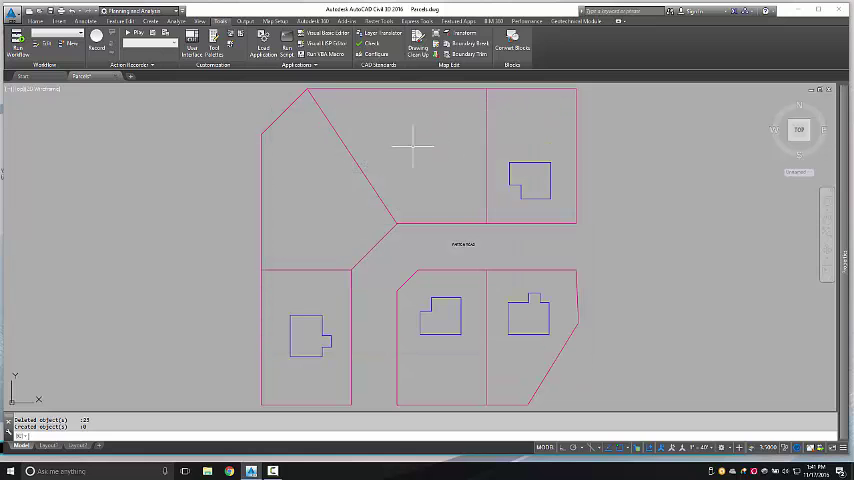